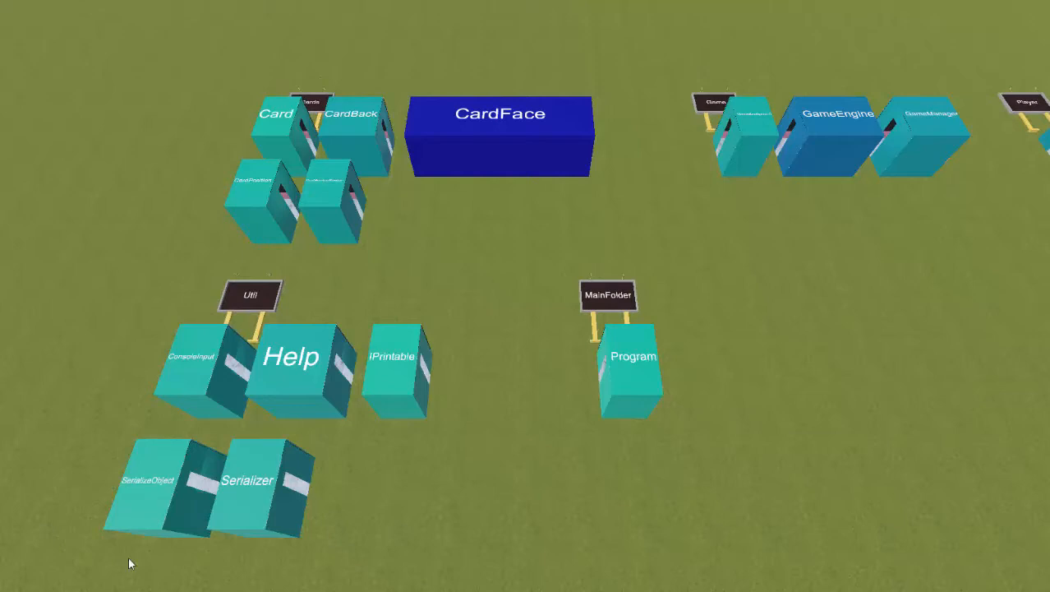
mouse_move(218, 89)
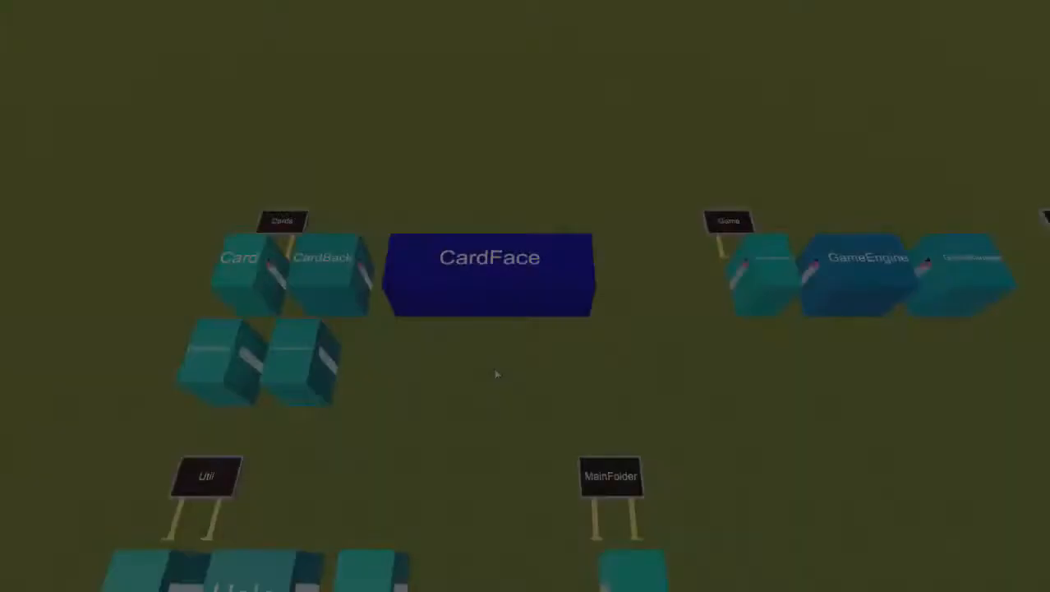
- Select the CardFace block to list its constructor, DrawSelf, Print and PrintCard signatures
click(490, 273)
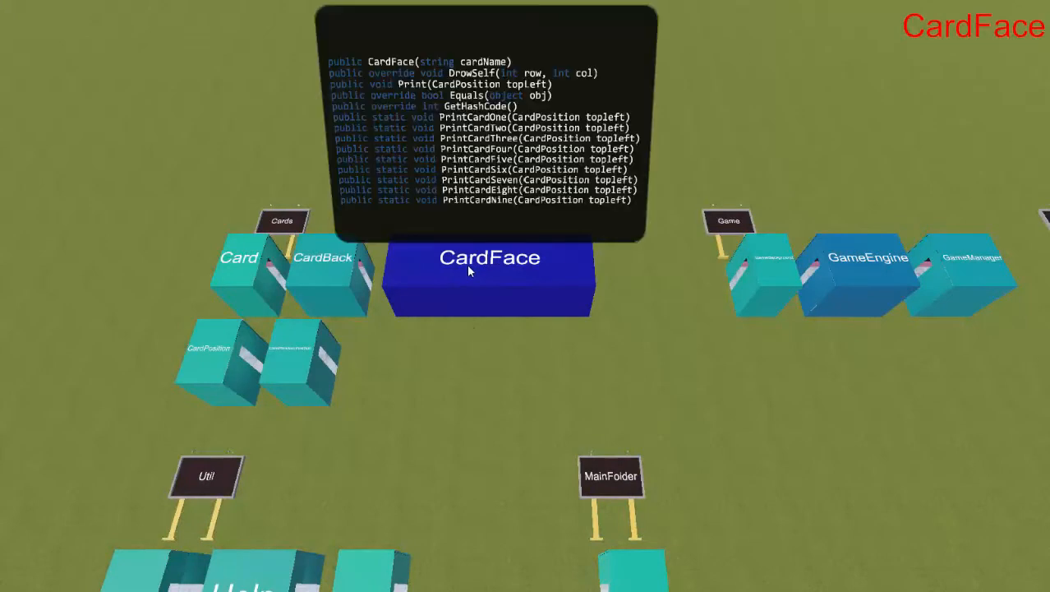
mouse_move(322, 257)
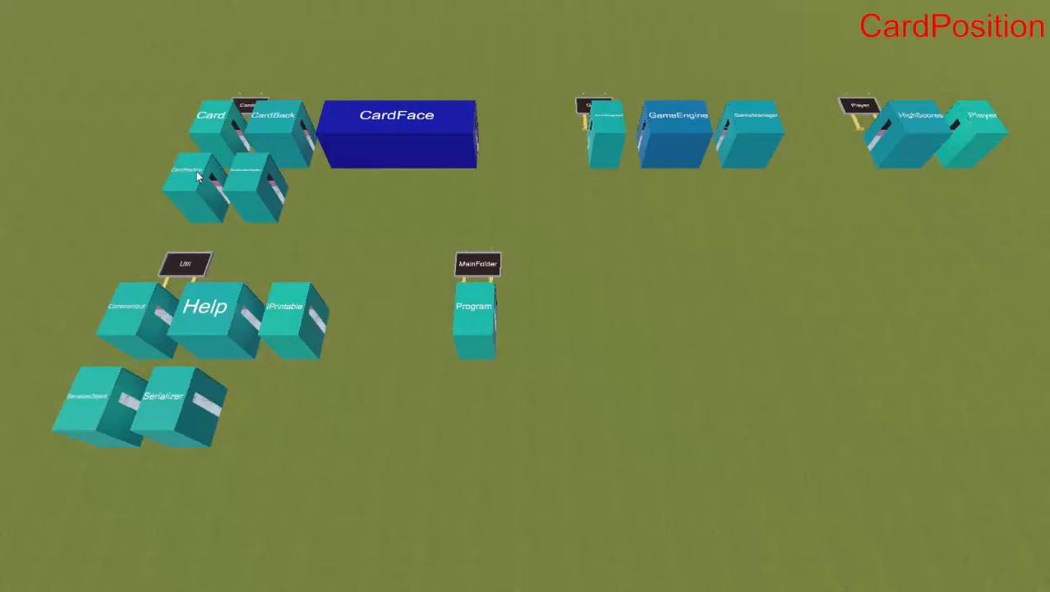
mouse_move(148, 294)
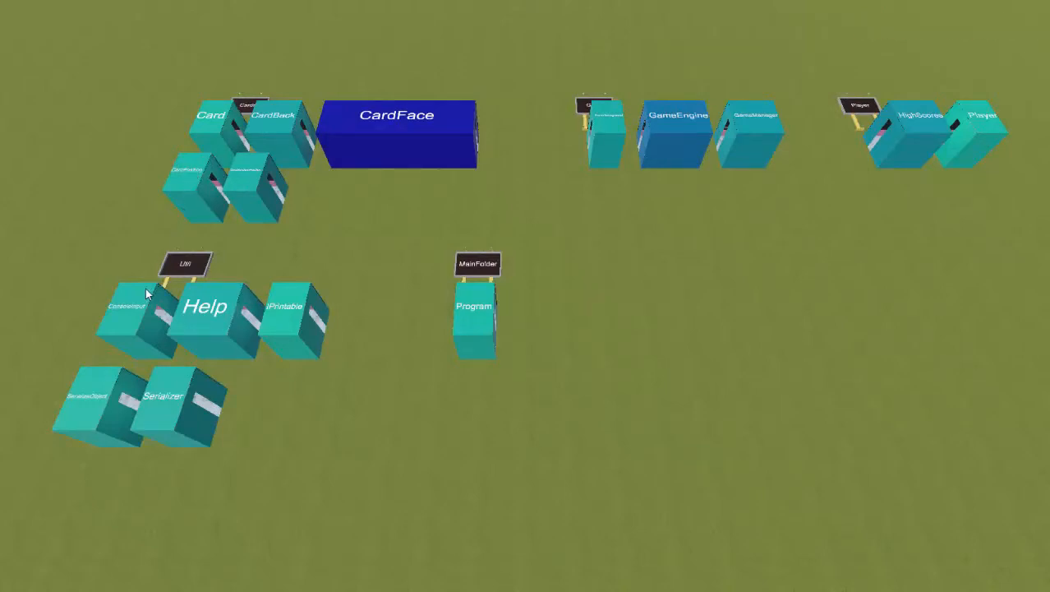
mouse_move(161, 316)
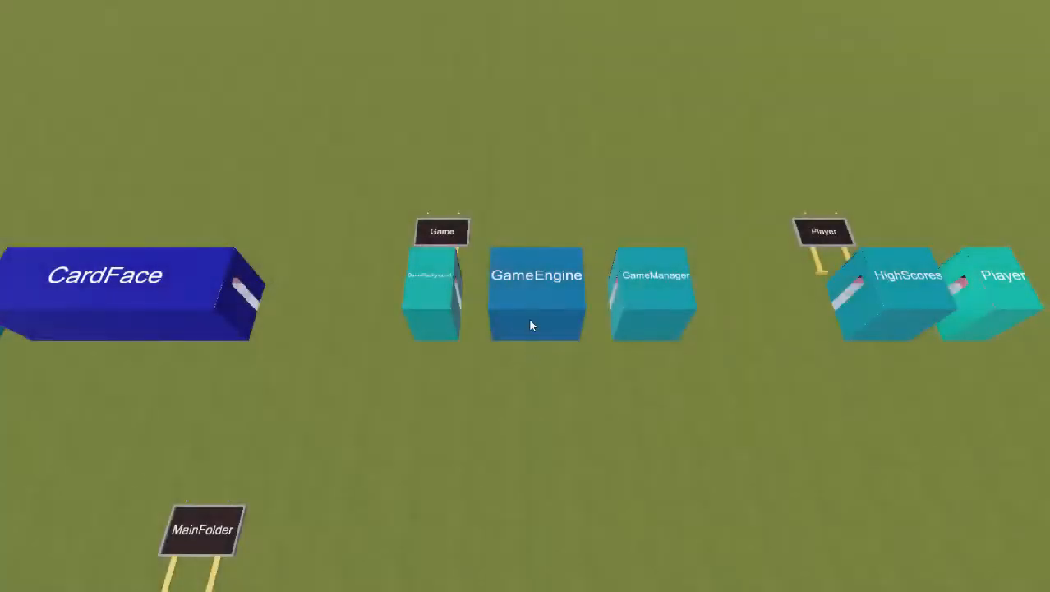
- Enter the GameEngine room to read its menu-loop source code
click(536, 296)
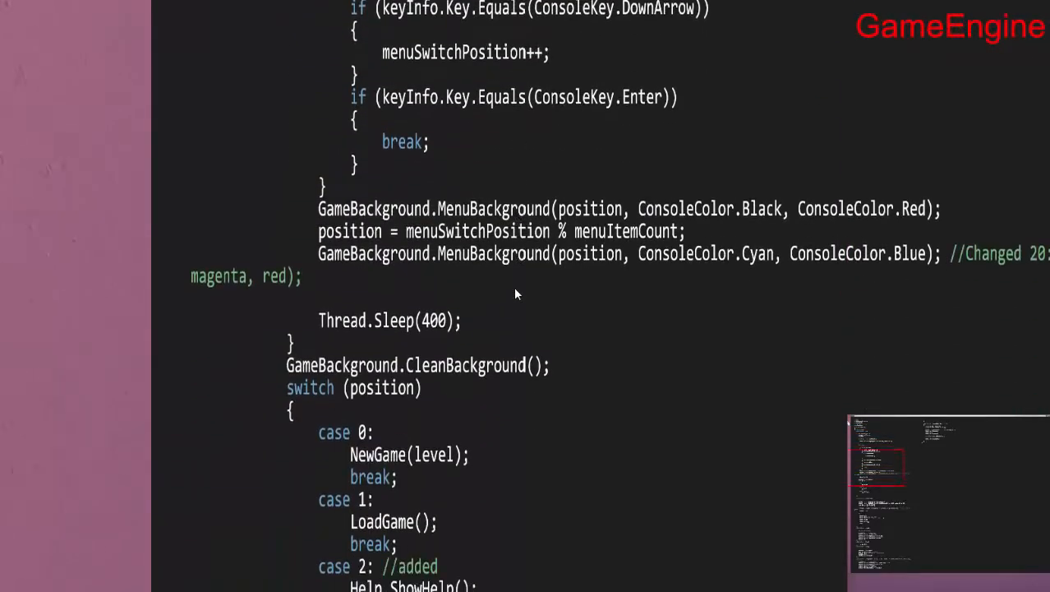
- Scroll the GameEngine code down to the GameBackground.CleanBackground() call in the menu loop
scroll(down, 3)
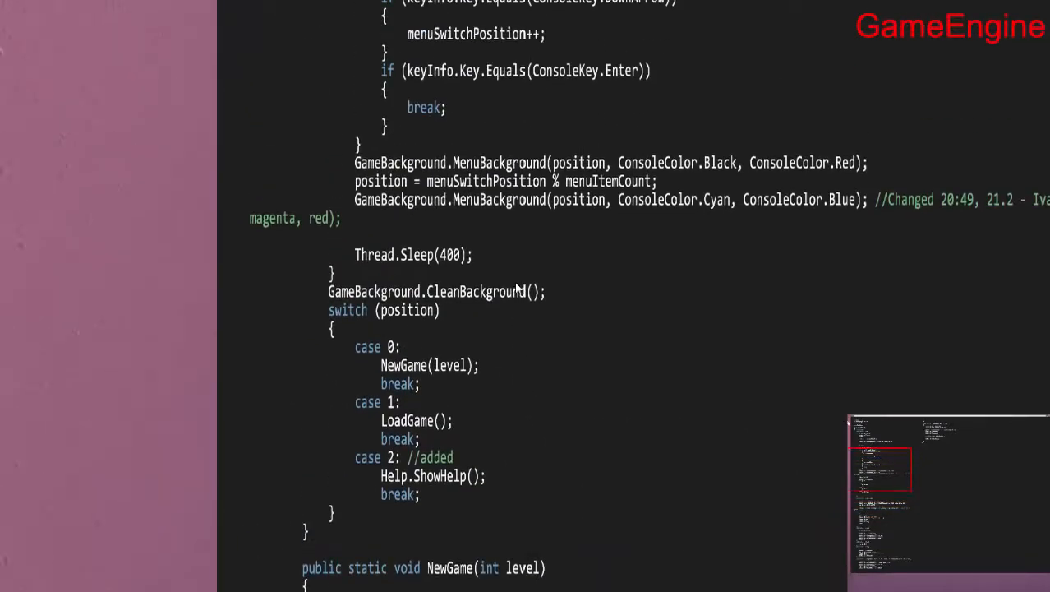
scroll(down, 3)
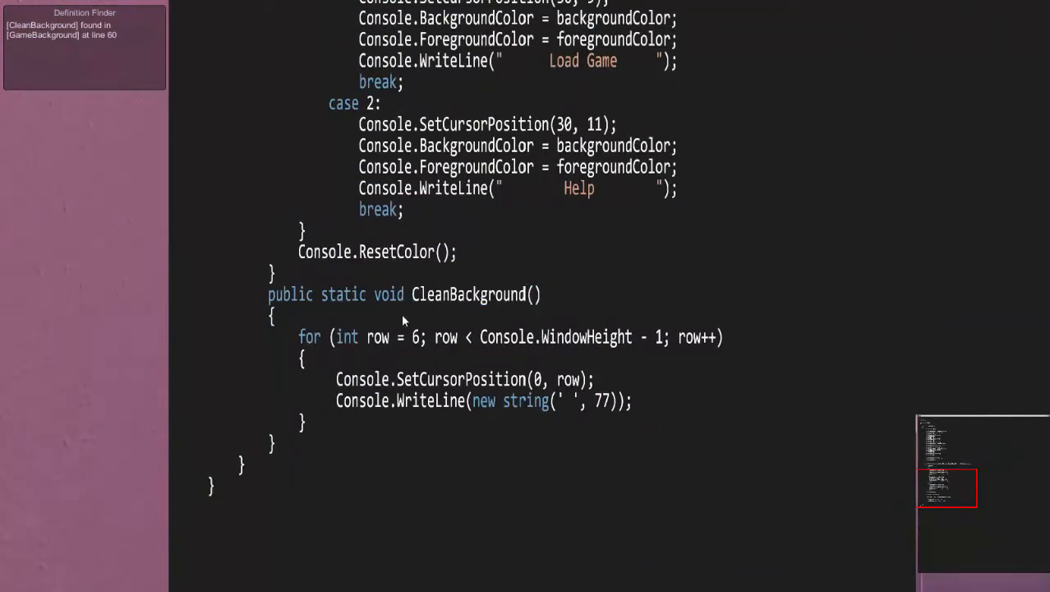
mouse_move(610, 303)
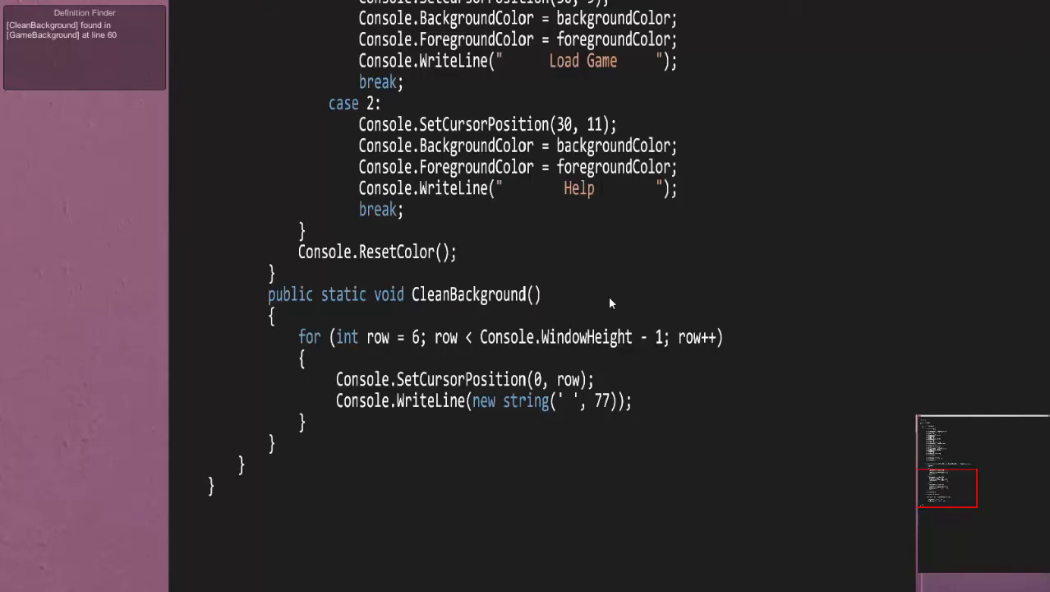